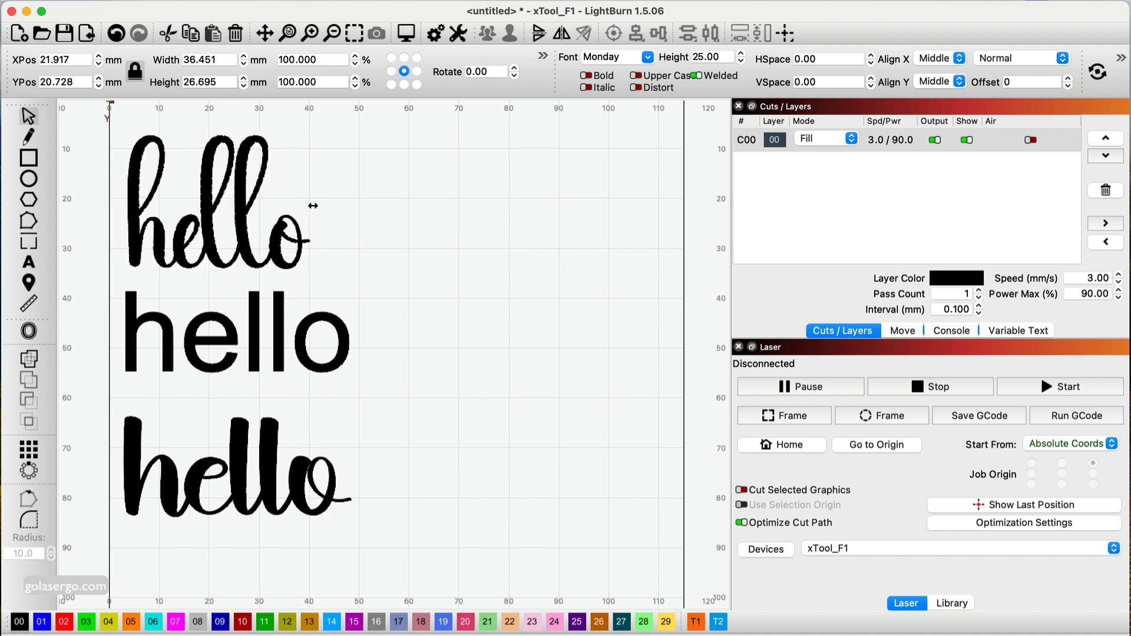
Select the top script 'hello' and delete it from the page.
left_click_drag(314, 205, 354, 205)
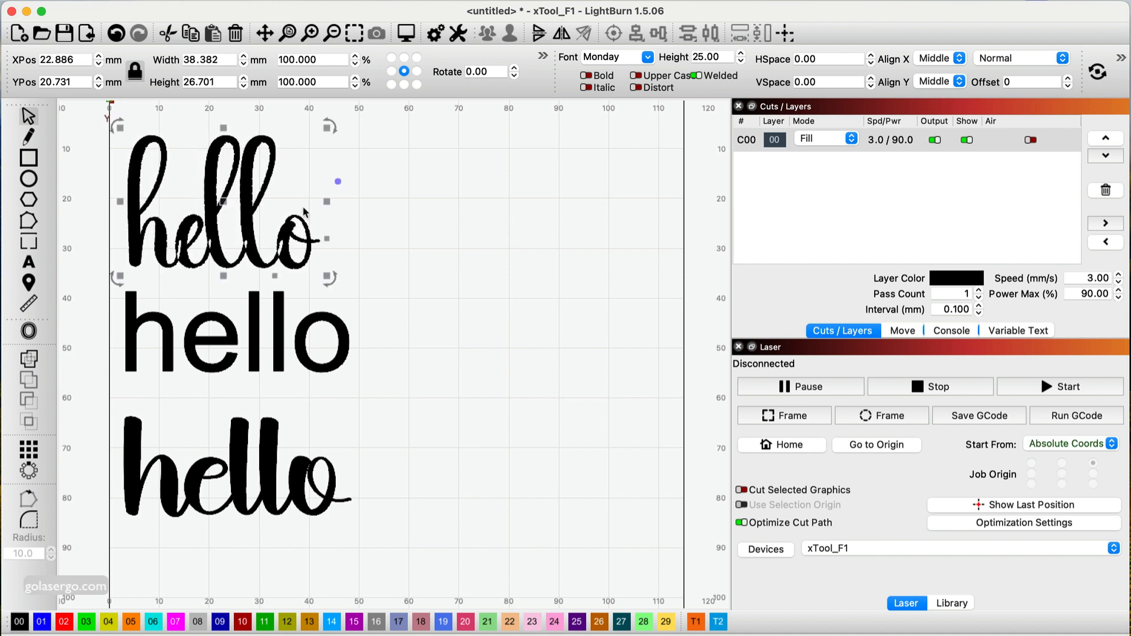
mouse_move(281, 209)
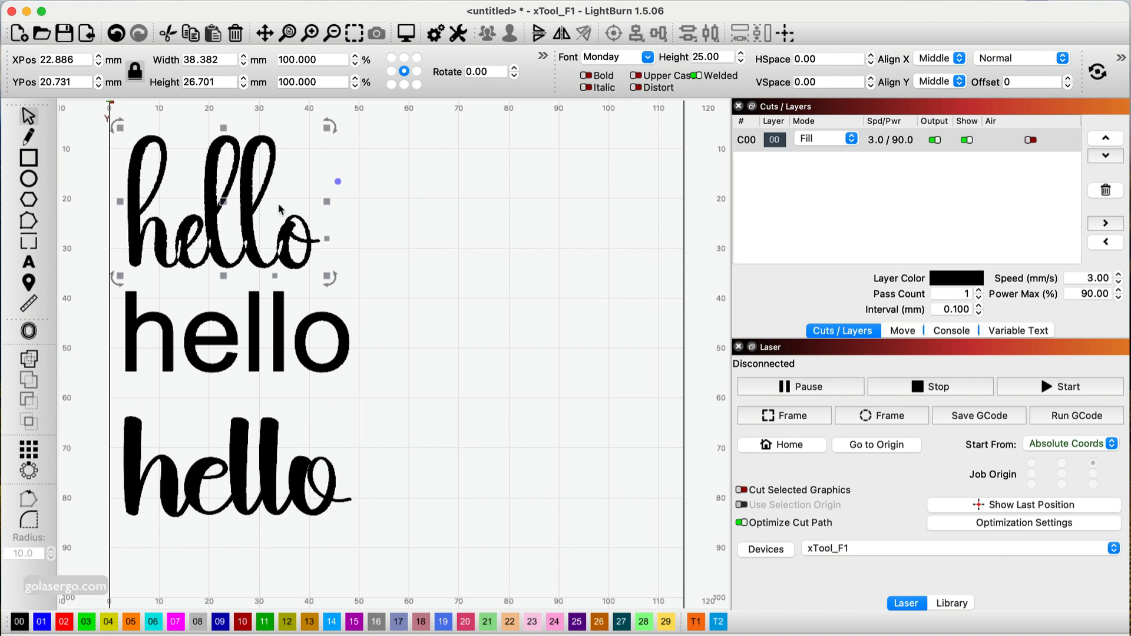
mouse_move(255, 205)
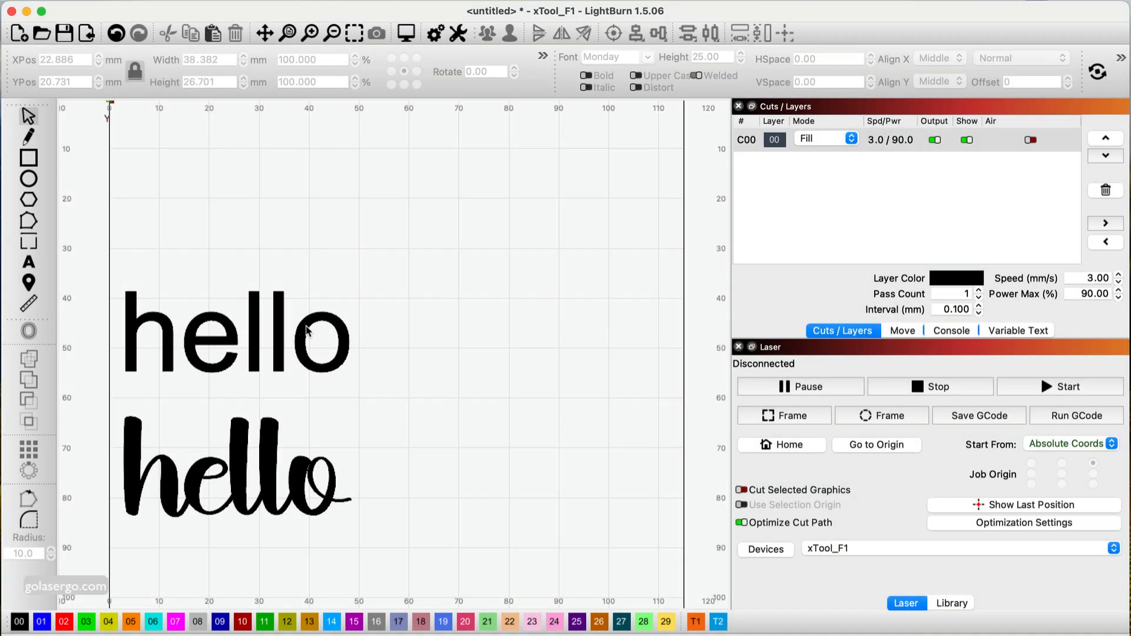
Thicken the plain Arial 'hello', widening it to about 49.5 mm.
left_click(231, 336)
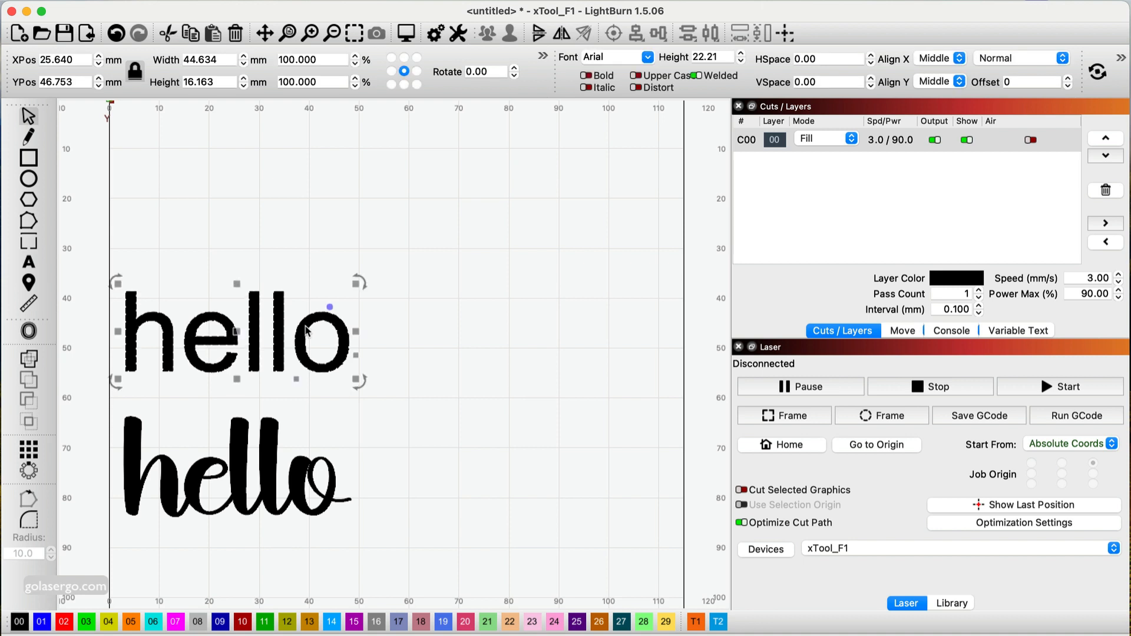
left_click(585, 75)
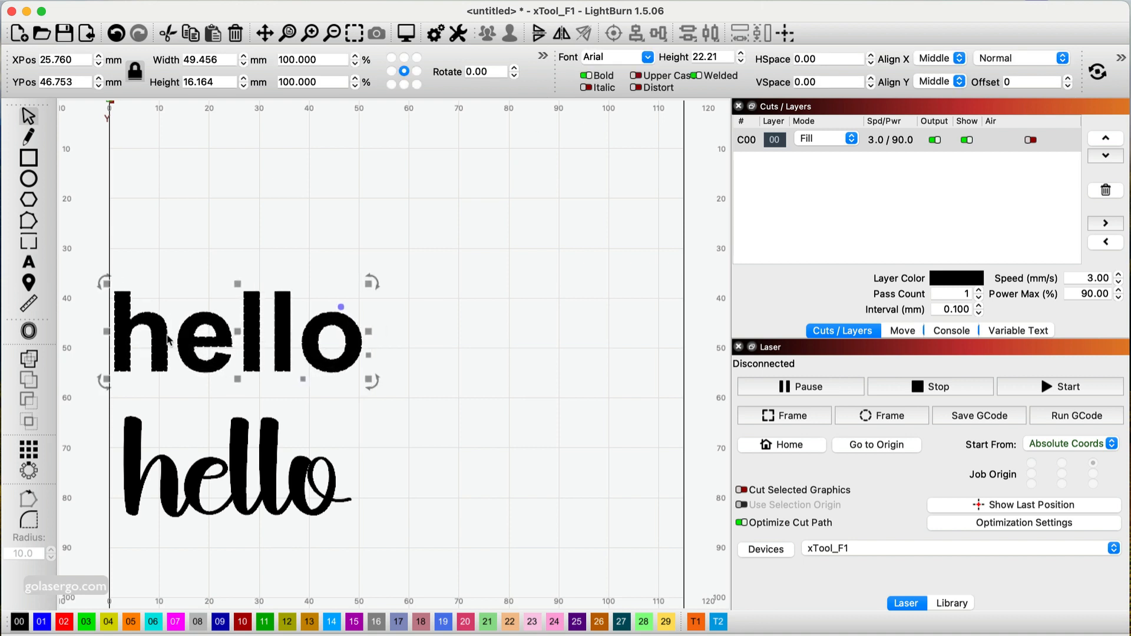
mouse_move(418, 363)
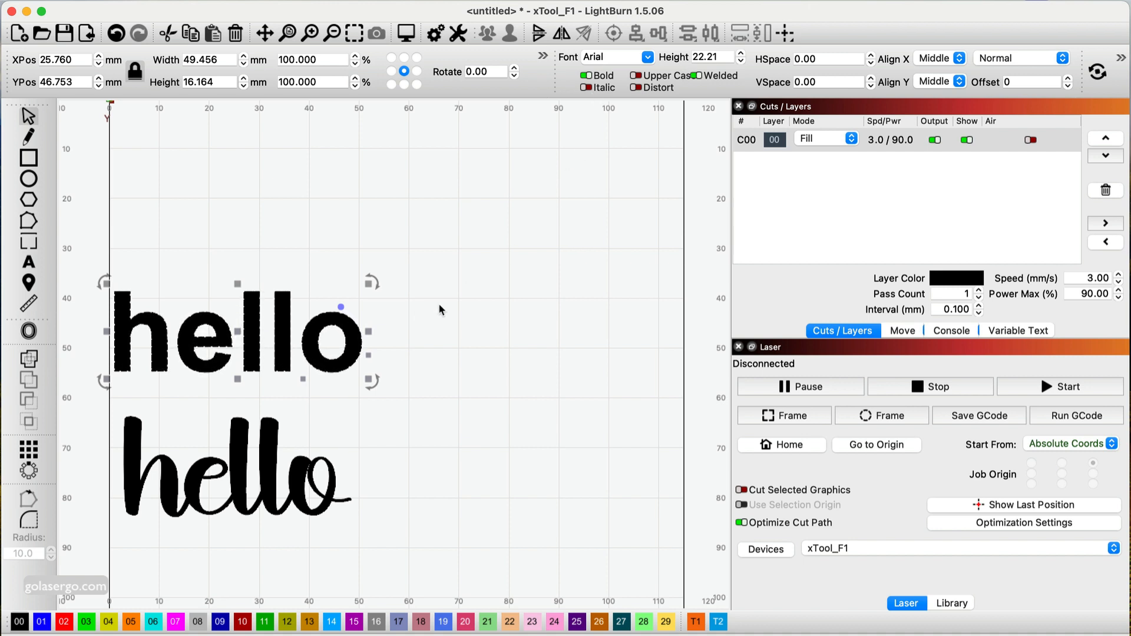
mouse_move(248, 329)
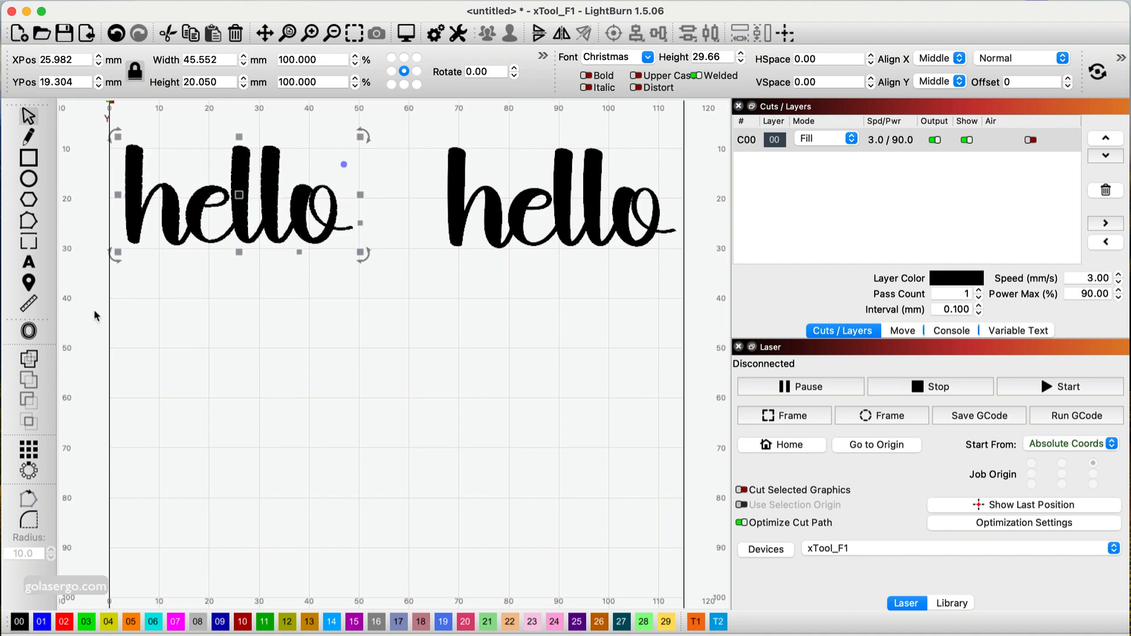
Start an outward offset on the left script 'hello'.
left_click(28, 331)
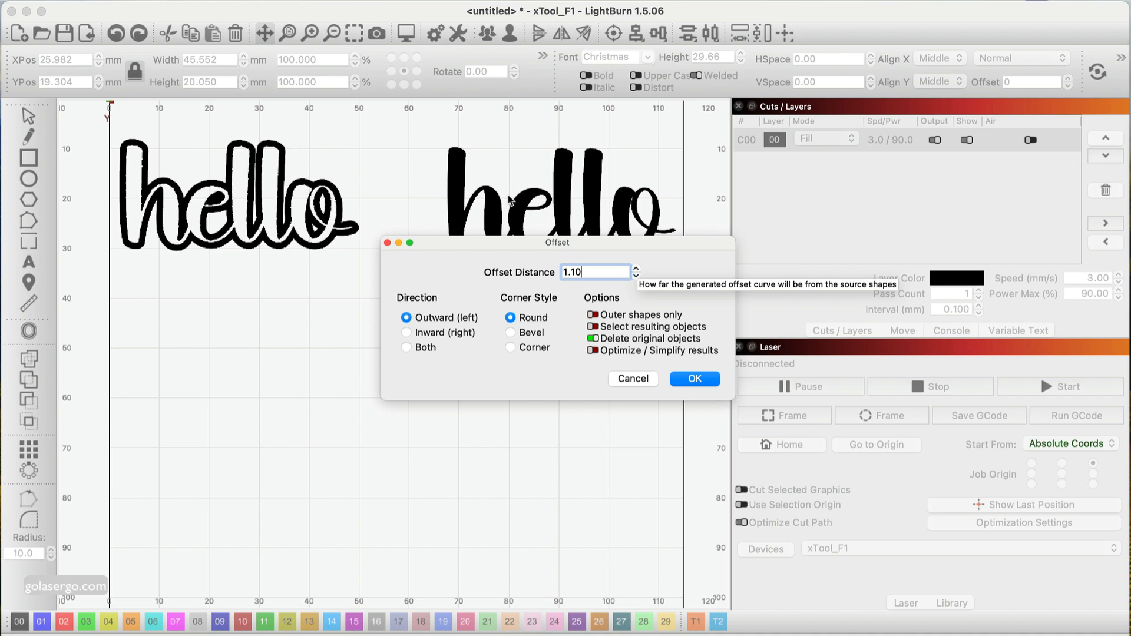
mouse_move(637, 280)
type("0.1")
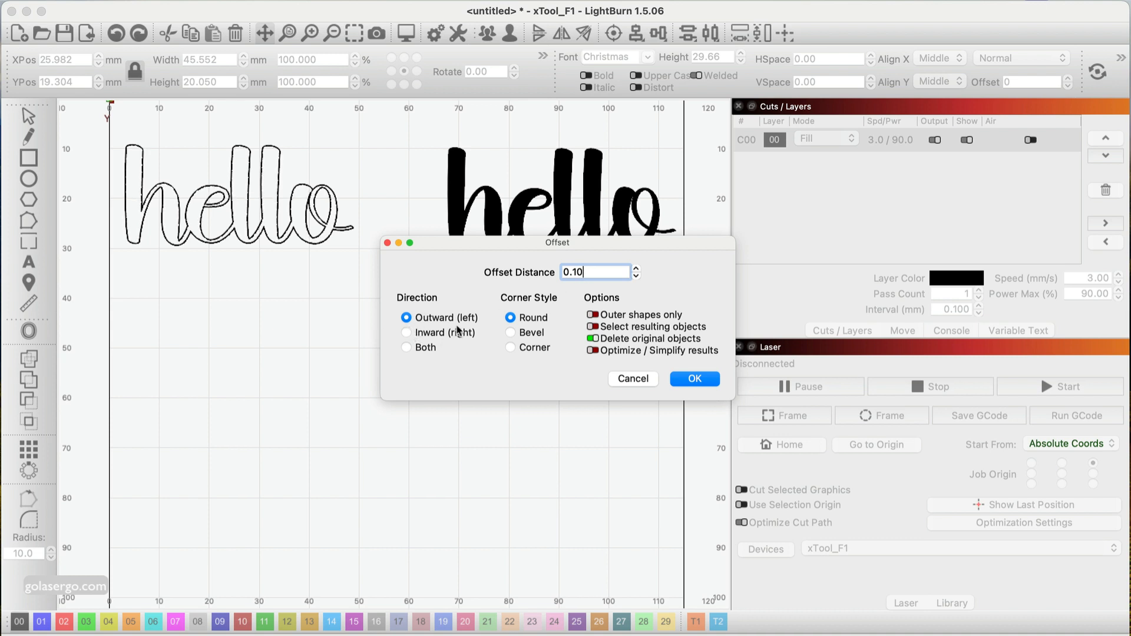
mouse_move(563, 354)
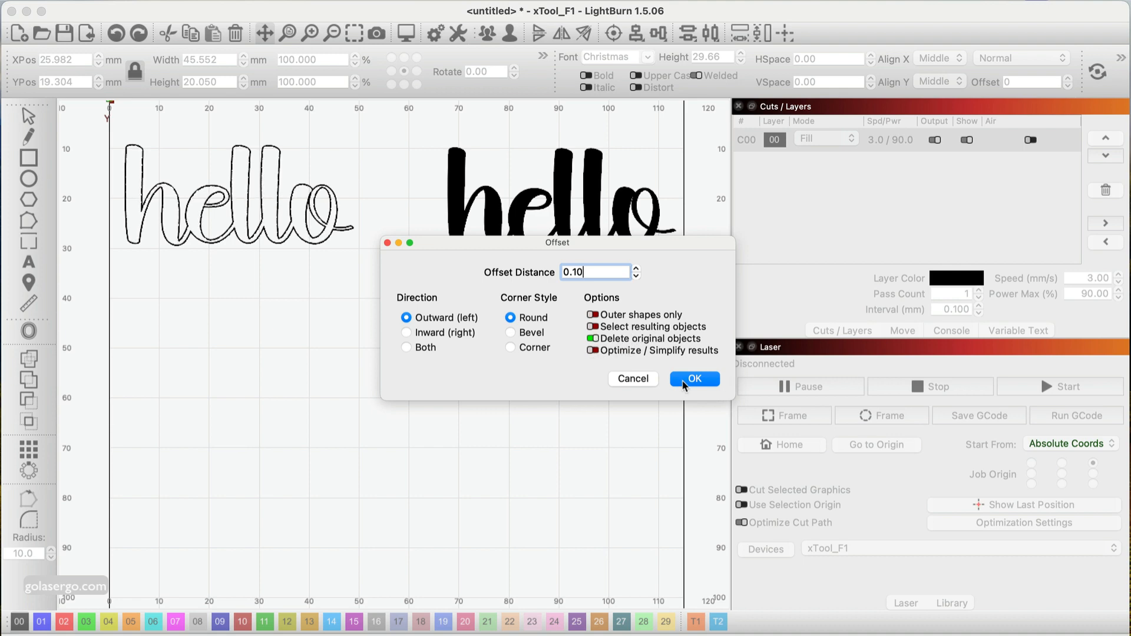
Apply a 0.10 mm rounded outward offset to the left 'hello', deleting the original letters.
left_click(693, 378)
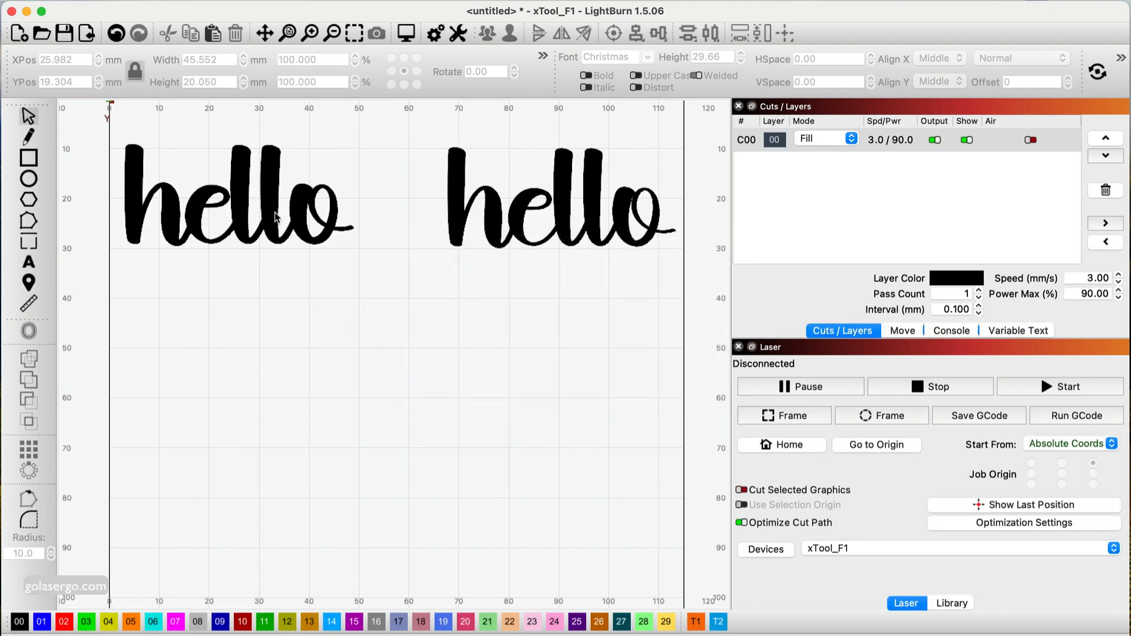
Move one script 'hello' so the thickened and original words stack vertically.
left_click(238, 214)
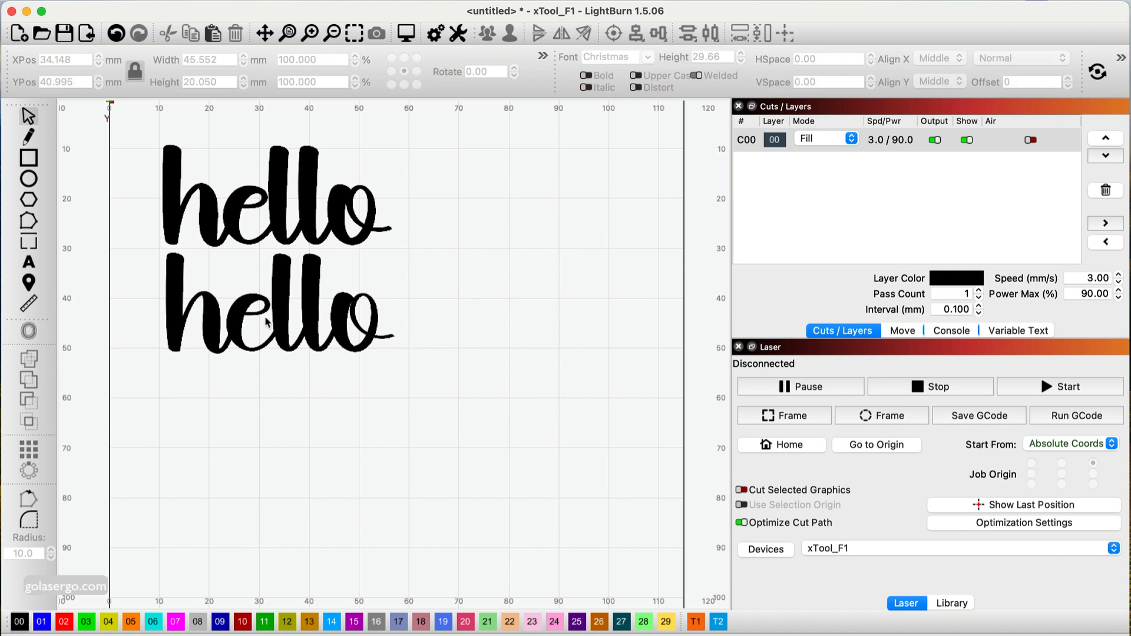
mouse_move(247, 213)
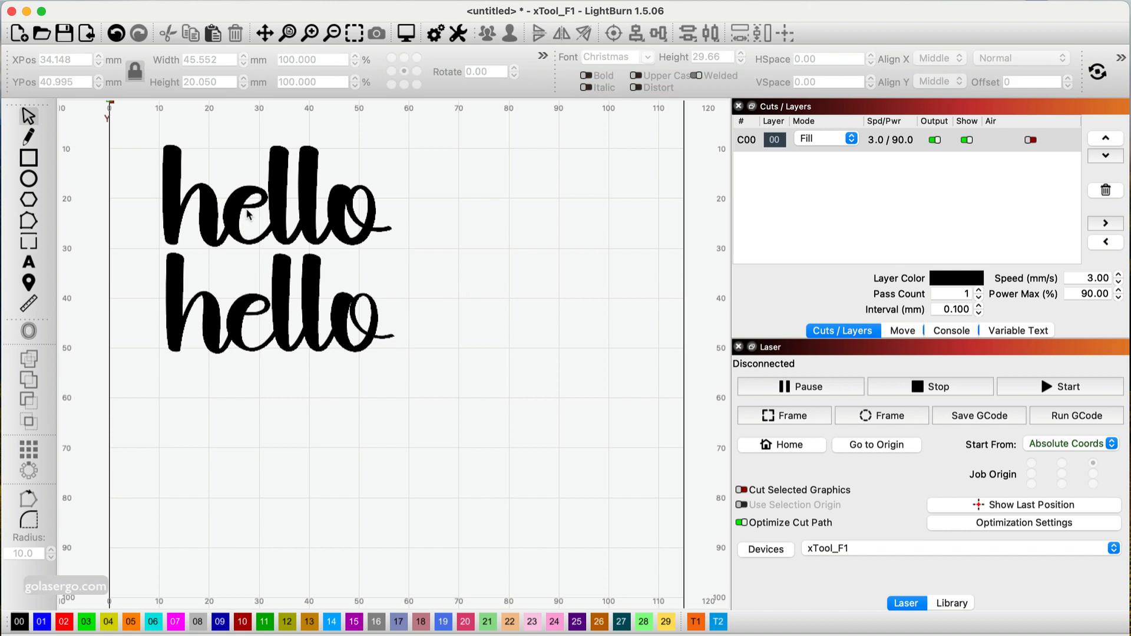